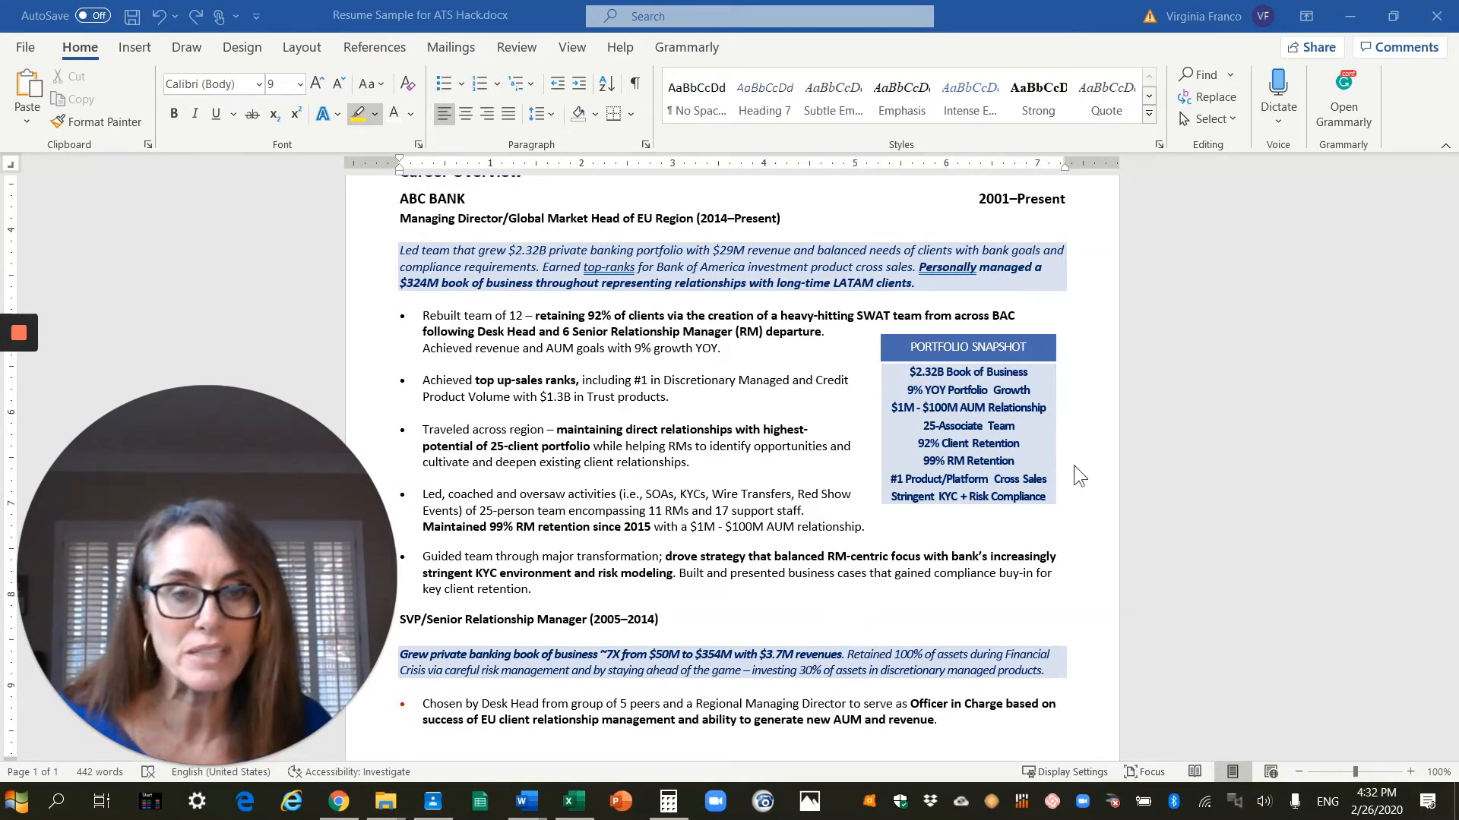
mouse_move(1097, 556)
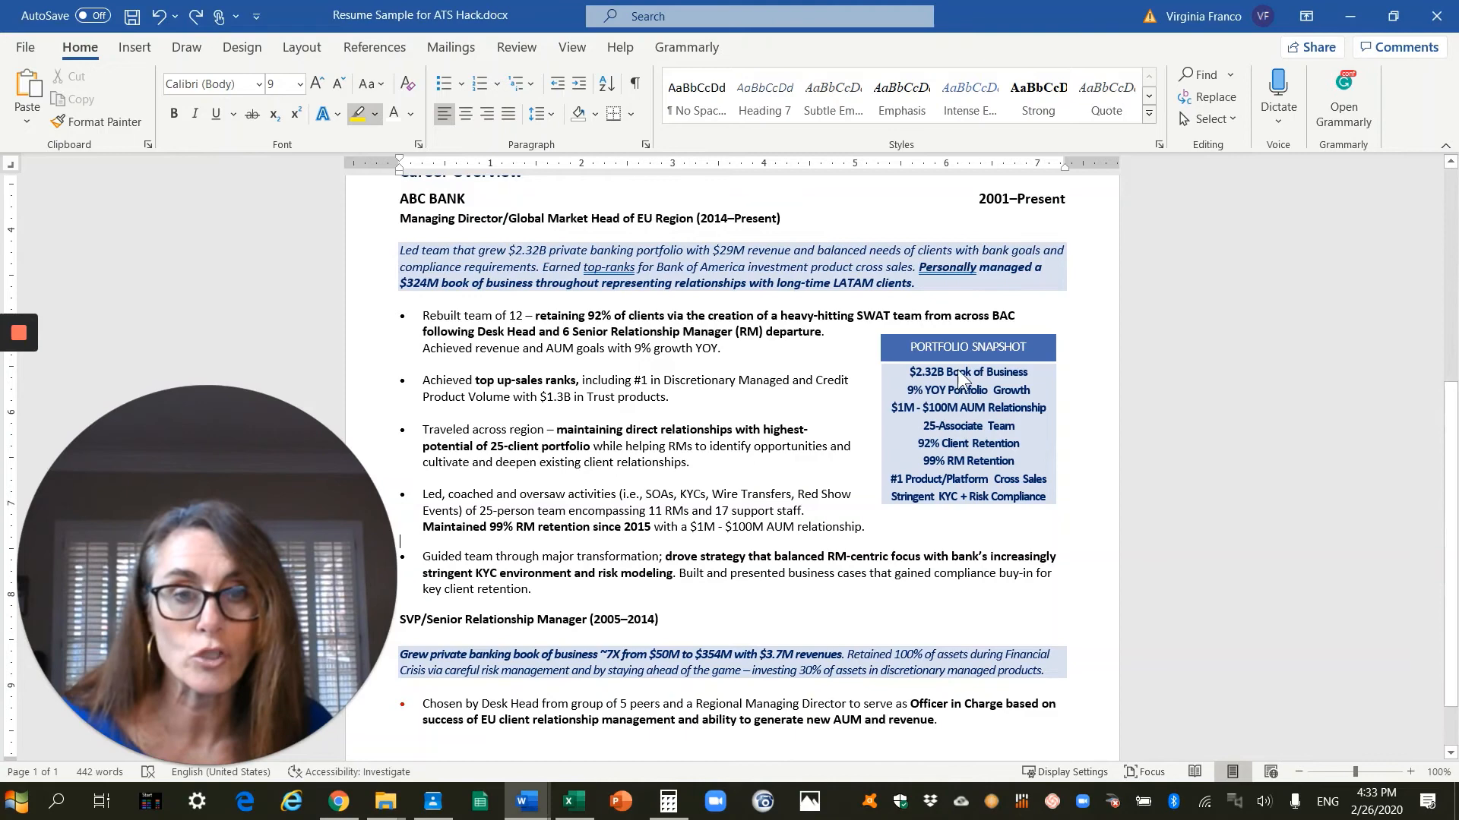
- Highlight '$2.32B private banking portfolio' and '9% growth YOY' in yellow in the ABC Bank section
left_click(968, 371)
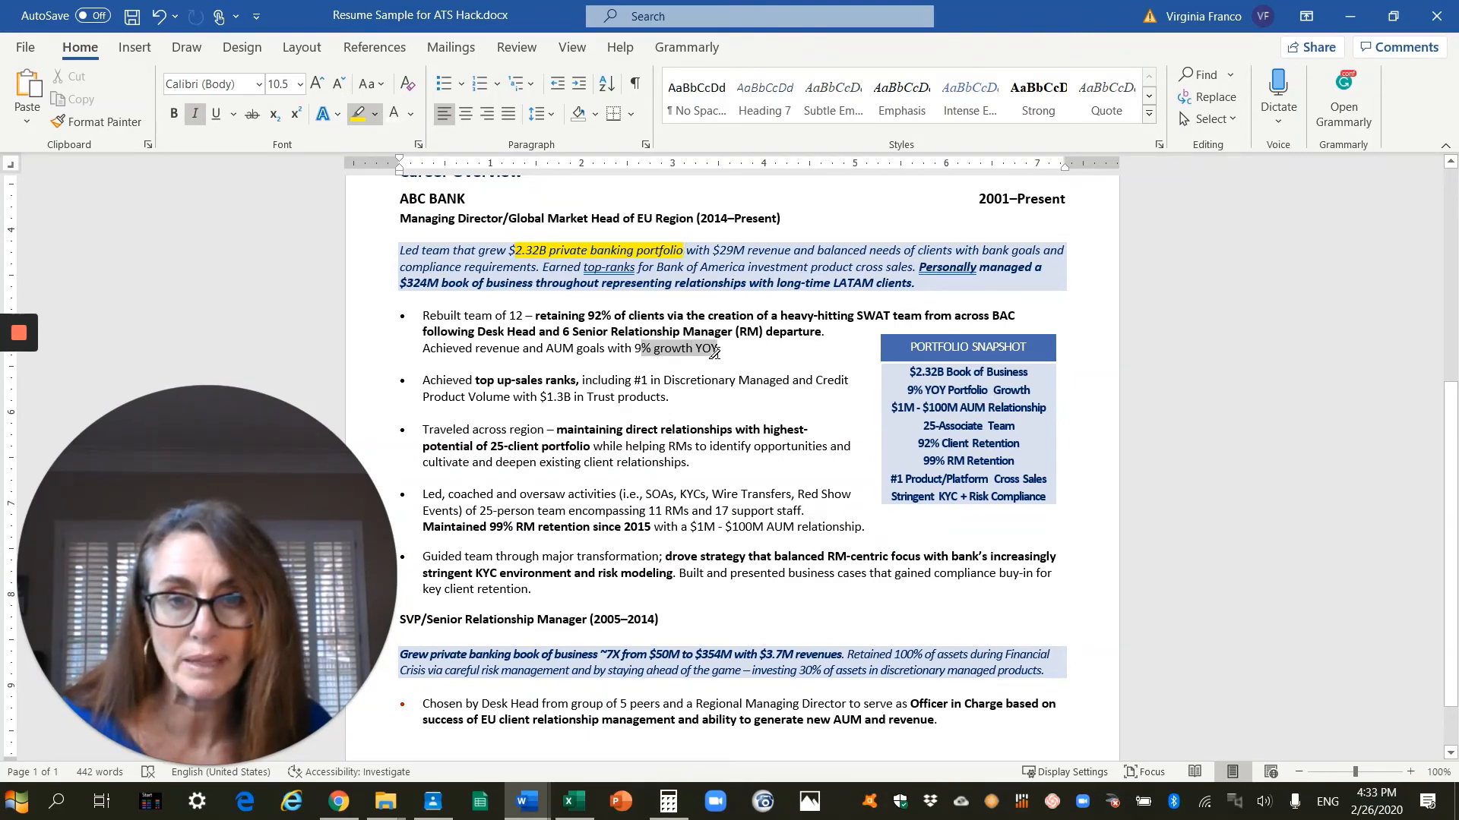
left_click(357, 113)
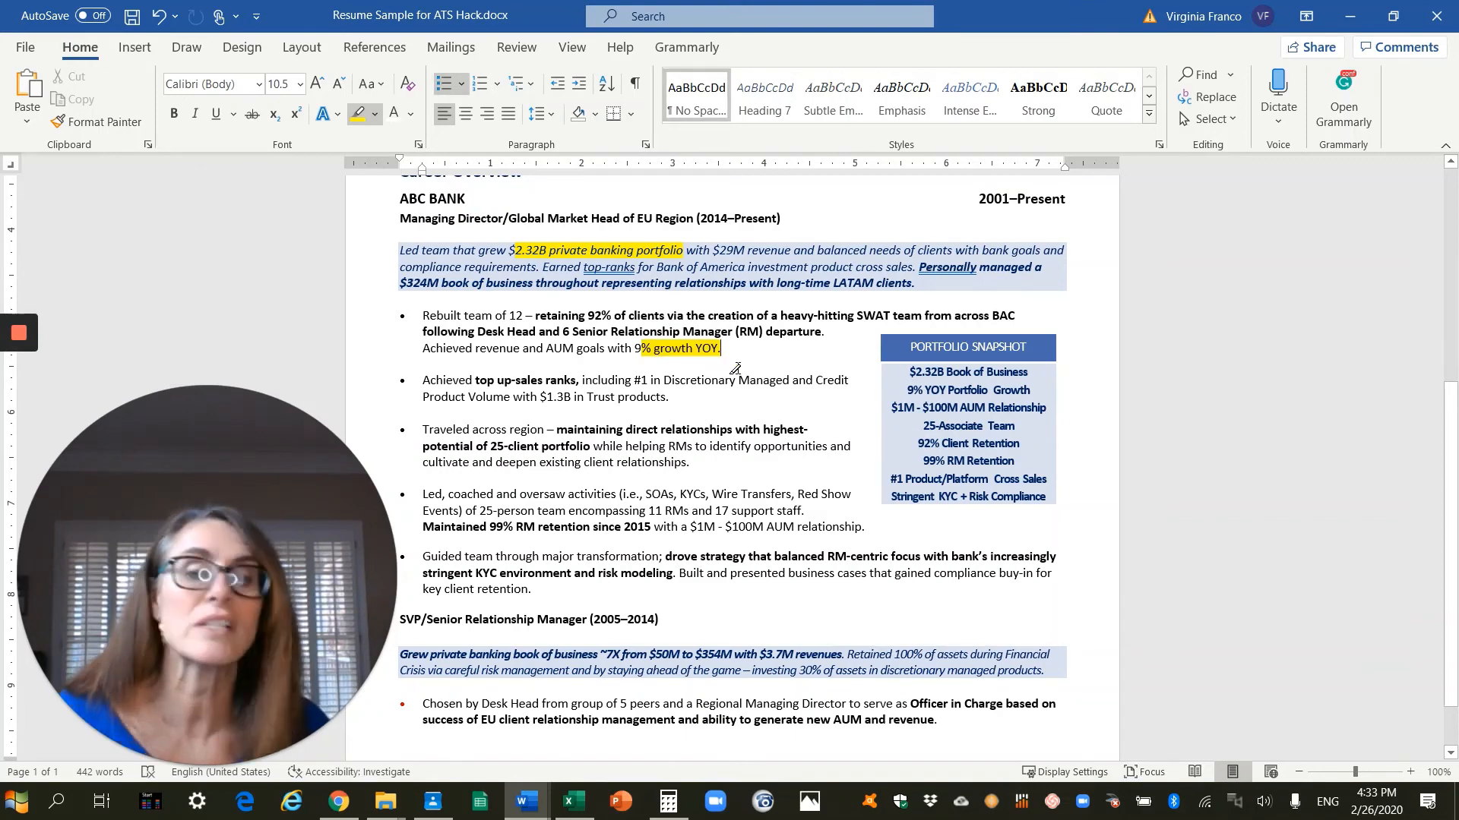